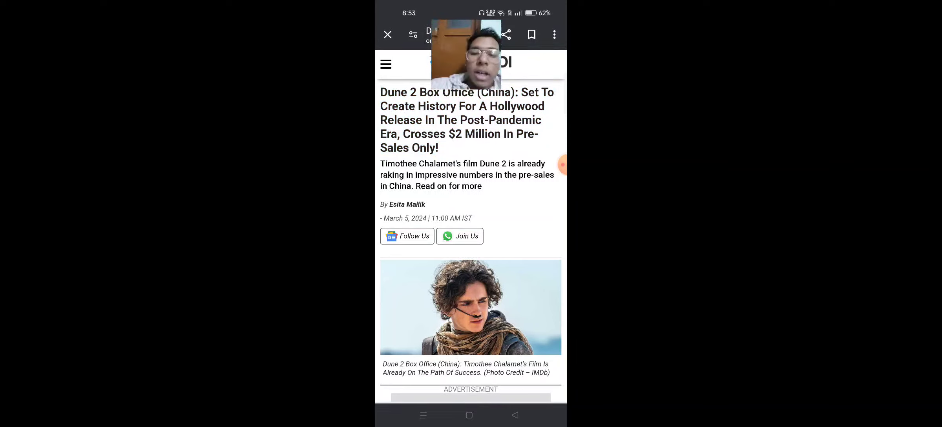
Step: Download the Dune 2 article's header photo of Timothee Chalamet to the phone and start reading
scroll(down, 3)
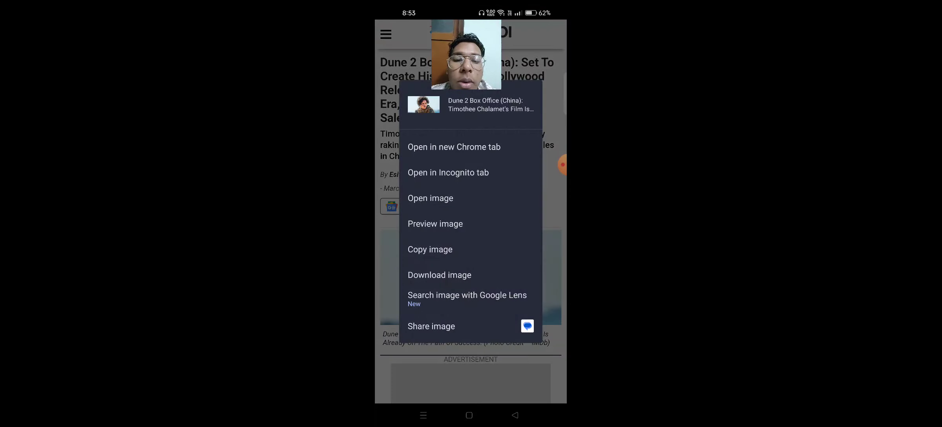
click(439, 275)
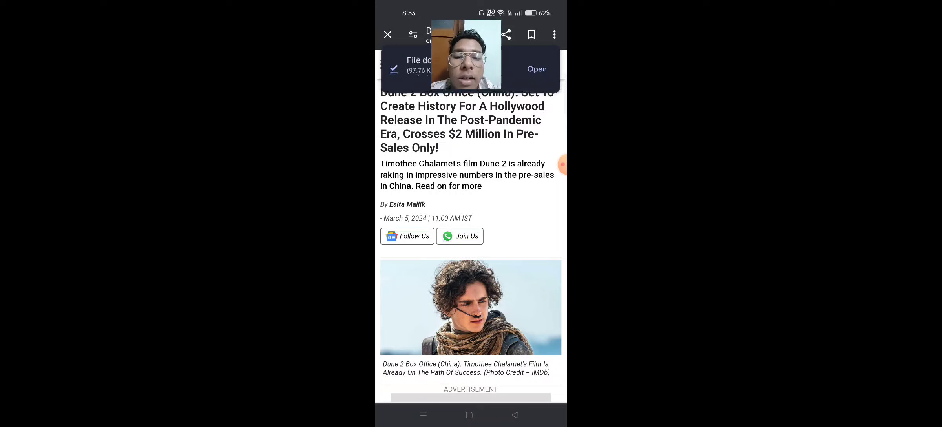
scroll(down, 3)
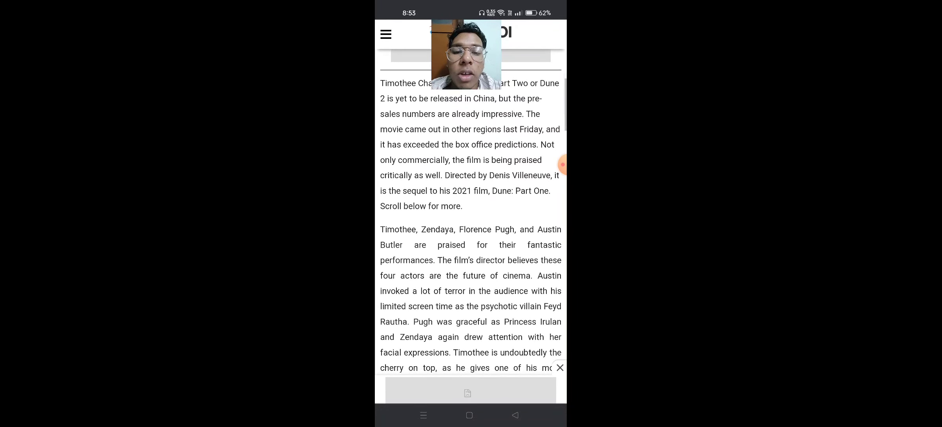
Step: Scroll past the cast-praise paragraph to Dune 2's $182.52 million worldwide earnings figures
scroll(down, 3)
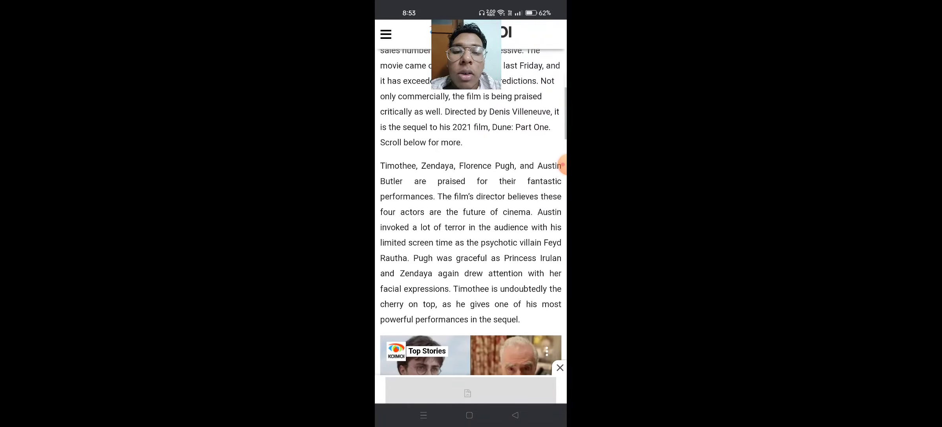
scroll(down, 3)
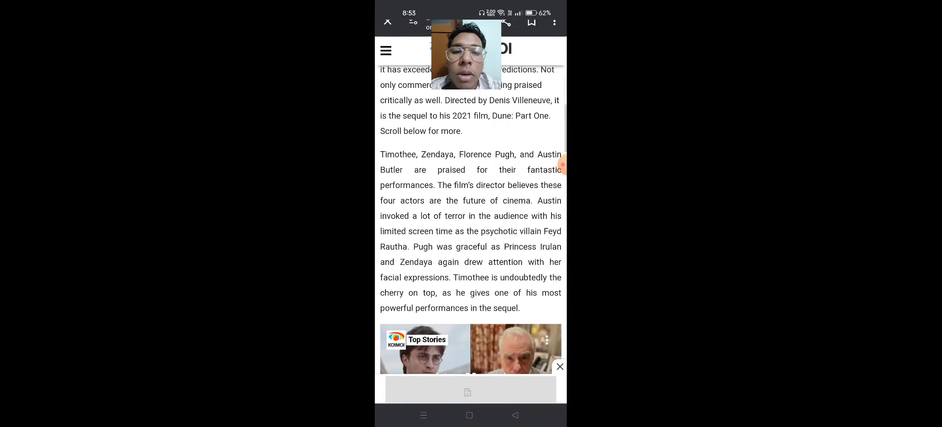
scroll(down, 3)
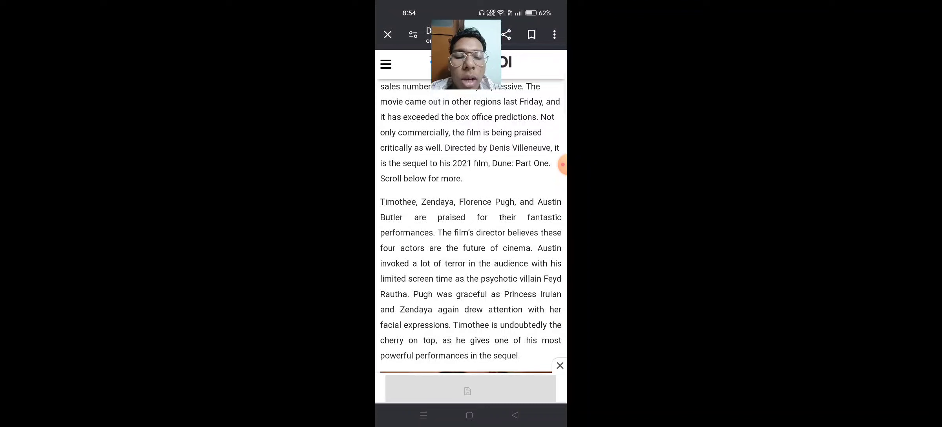
scroll(down, 3)
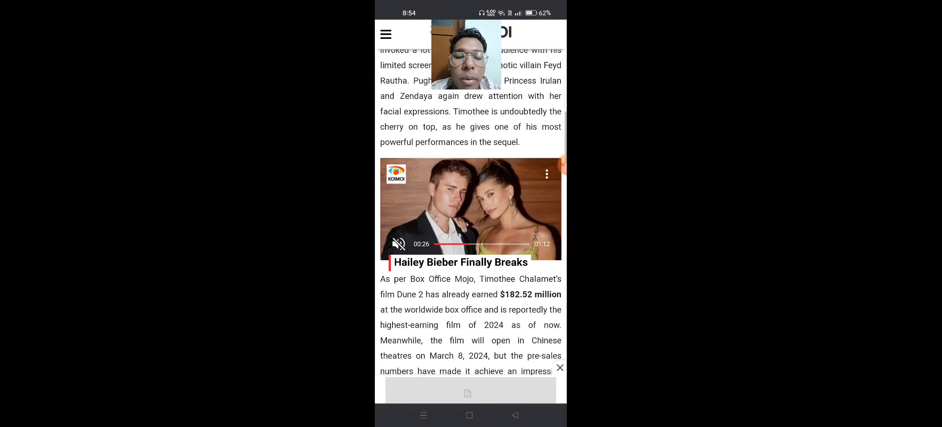
Step: Scroll through the $2.1 million pre-sales paragraph down to the Trending stories list
scroll(down, 3)
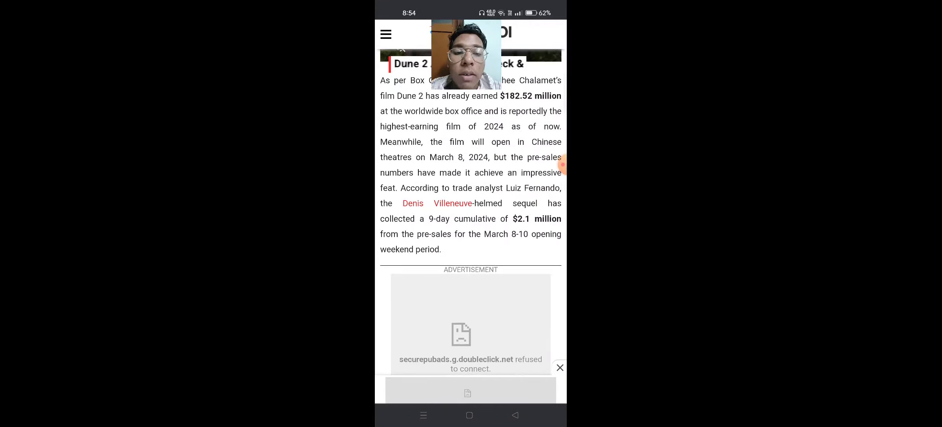
scroll(down, 3)
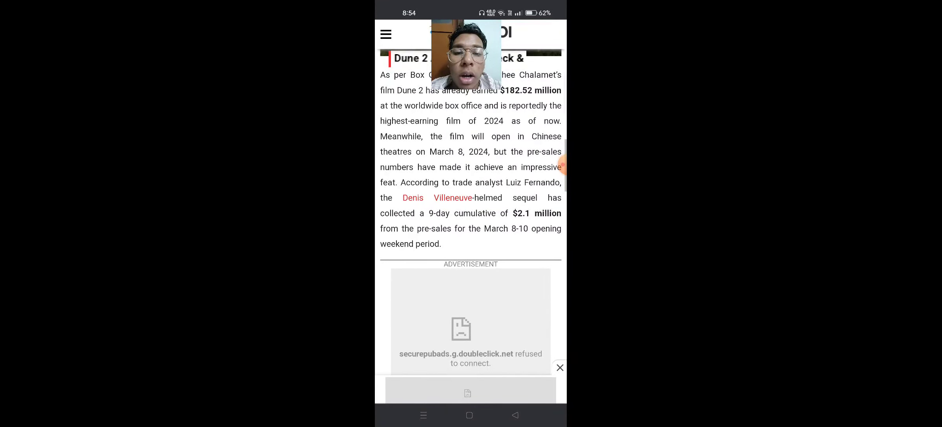
scroll(down, 3)
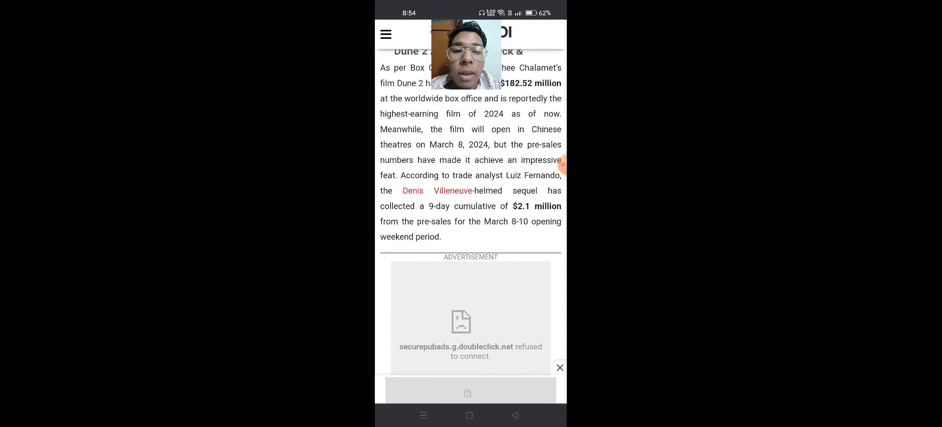
scroll(down, 3)
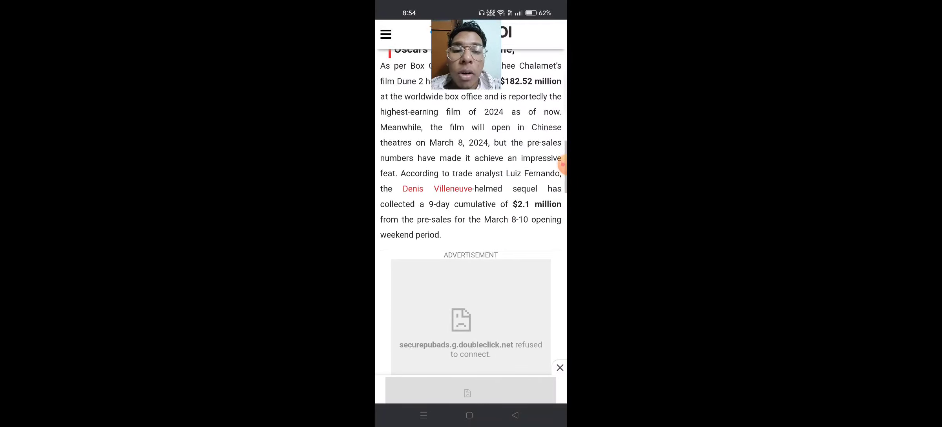
scroll(down, 3)
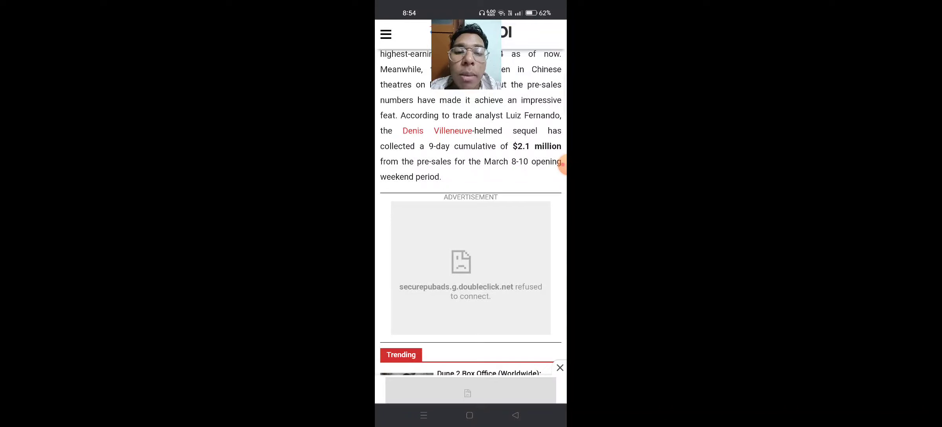
scroll(down, 3)
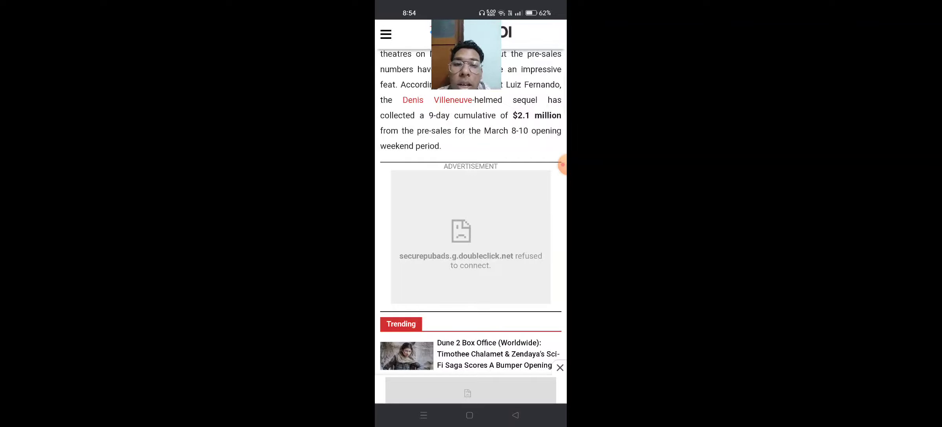
Step: Scroll past the Trending list to the paragraph predicting a $20 million 3-day China opening
scroll(down, 3)
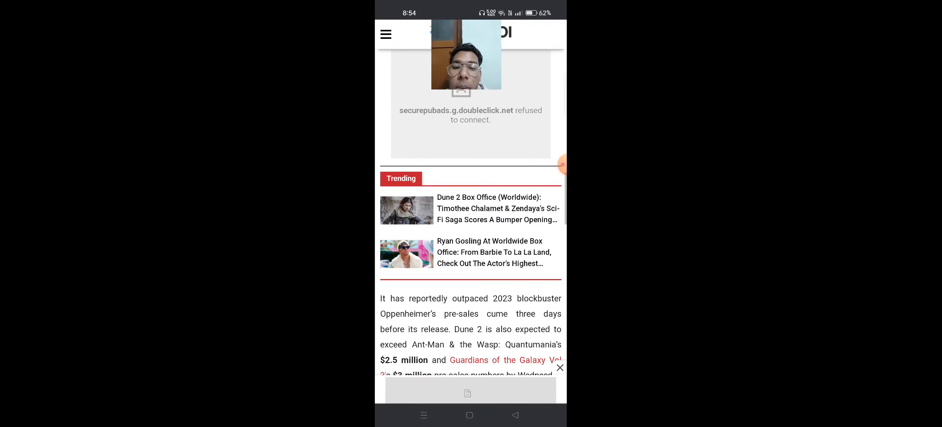
scroll(down, 3)
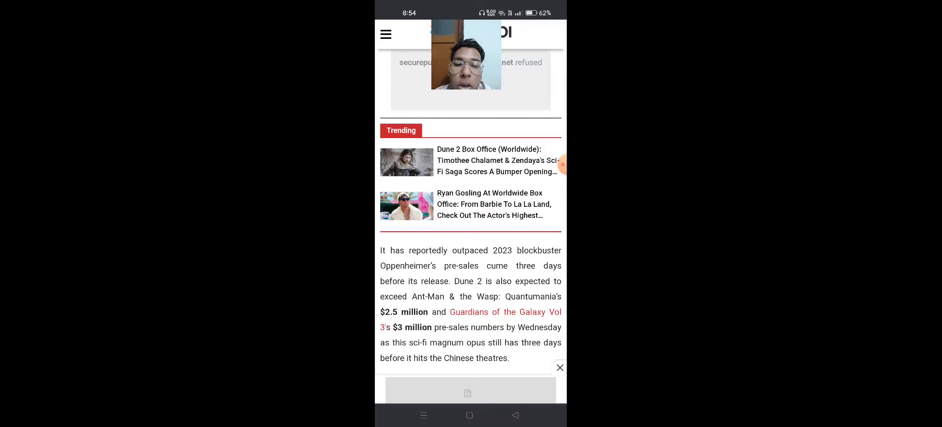
scroll(down, 3)
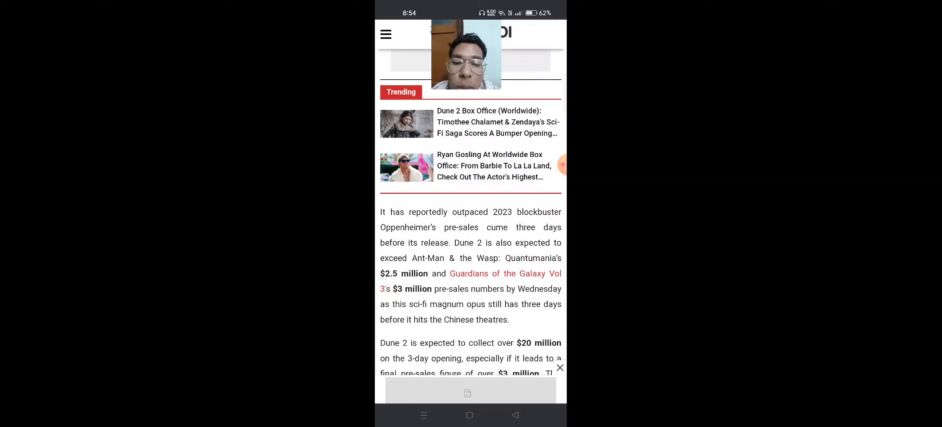
scroll(down, 3)
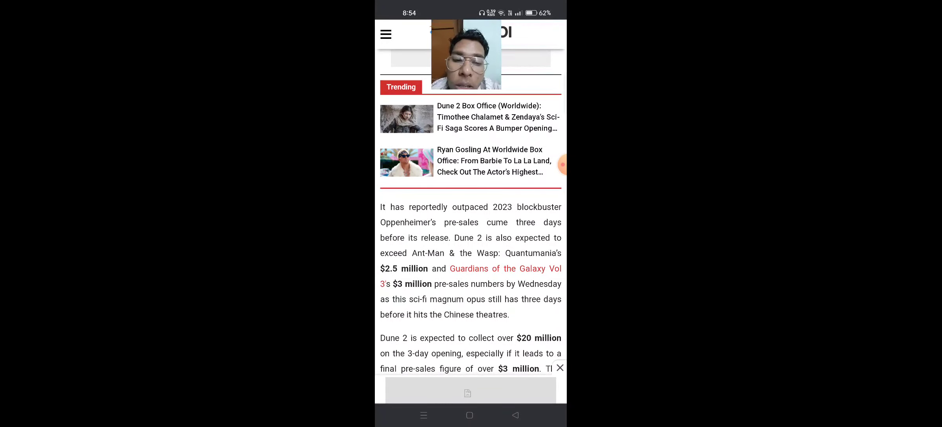
scroll(down, 3)
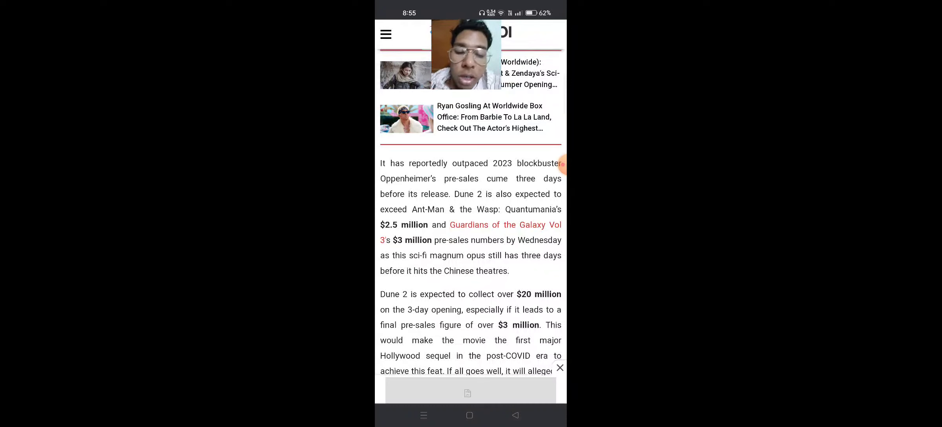
Step: Scroll to the article's end with the box-office estimates note and 'stay tuned to Koimoi' sign-off
scroll(down, 3)
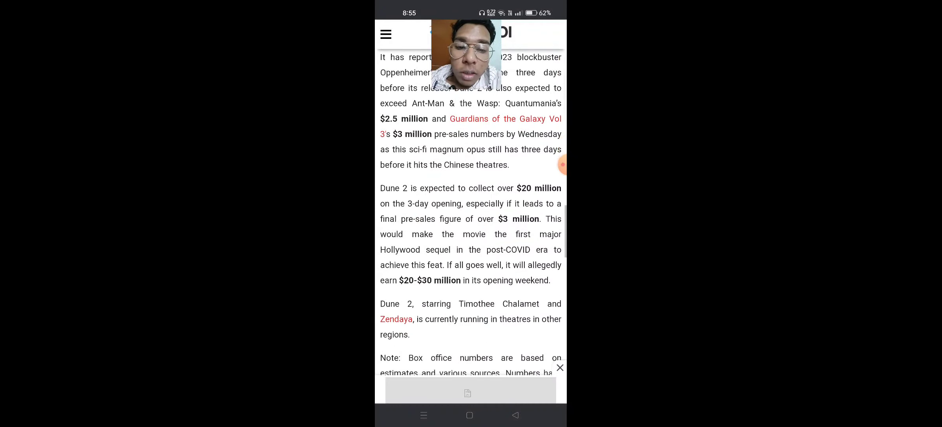
scroll(down, 3)
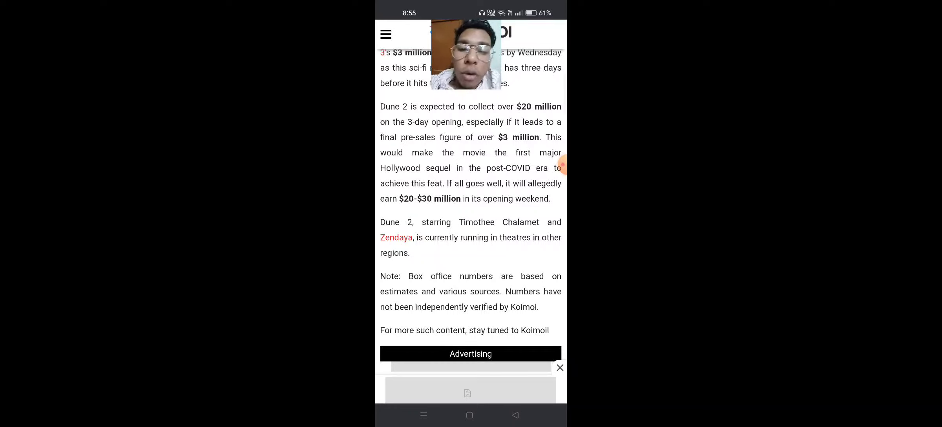
scroll(down, 3)
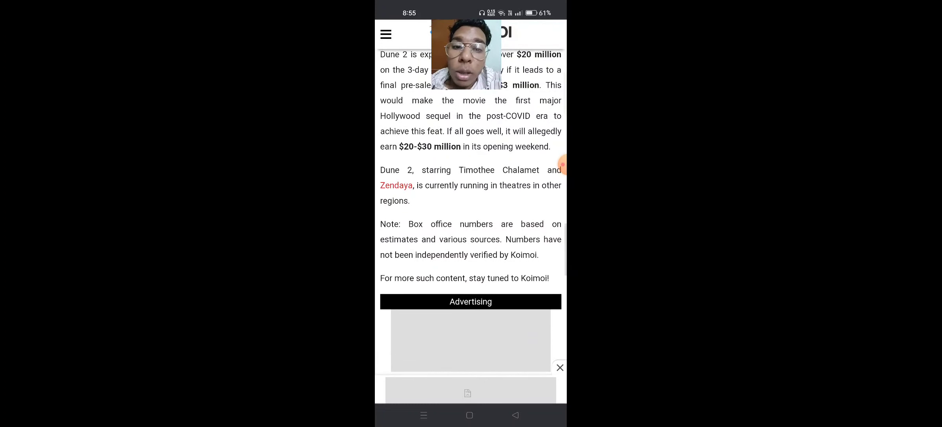
scroll(down, 3)
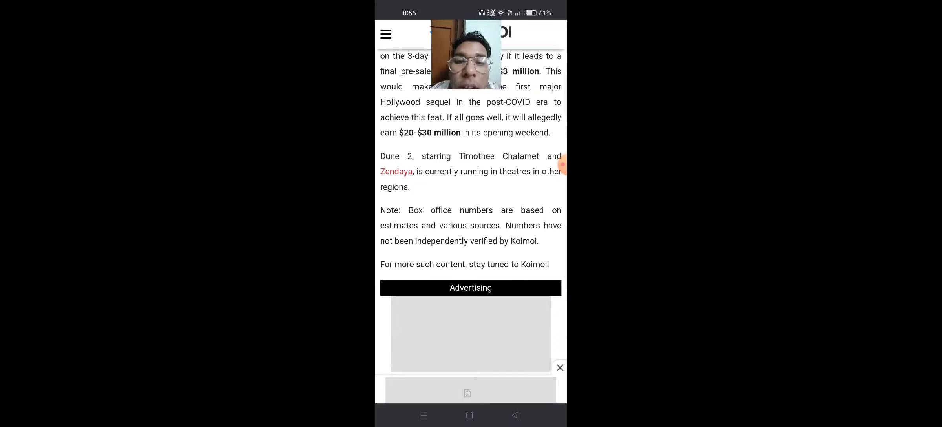
scroll(down, 3)
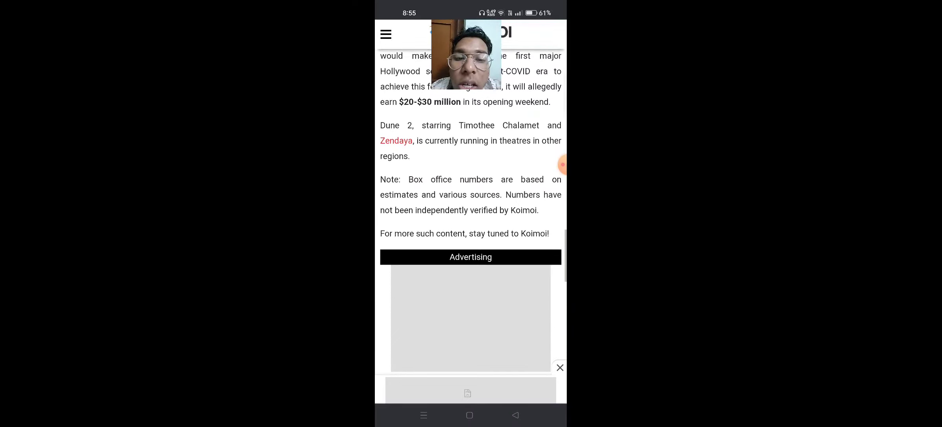
scroll(down, 3)
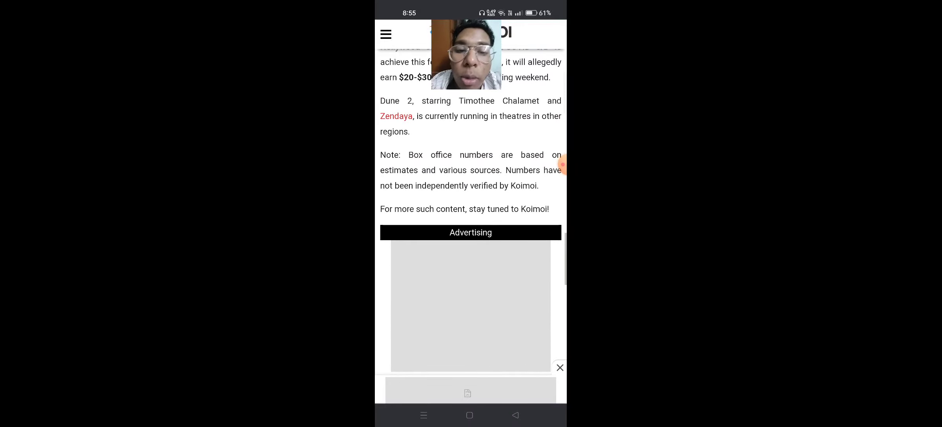